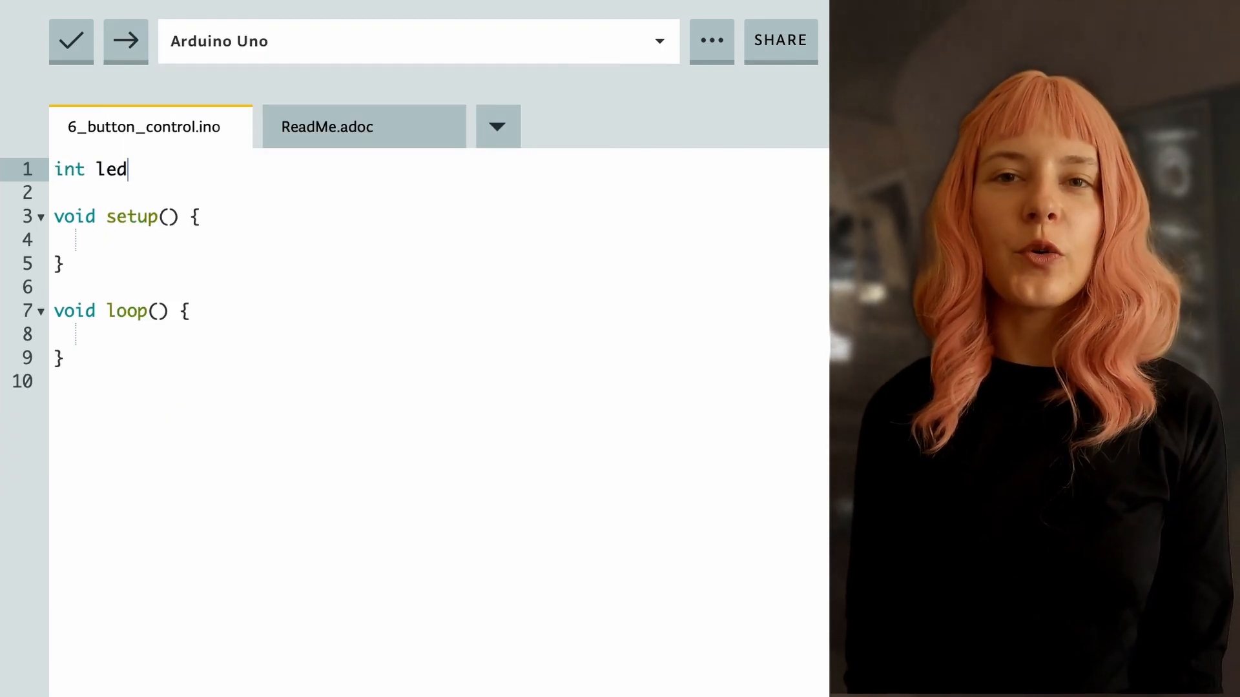
Declare int led = 6 and int button = 7 at the top of the sketch.
type("= 6;")
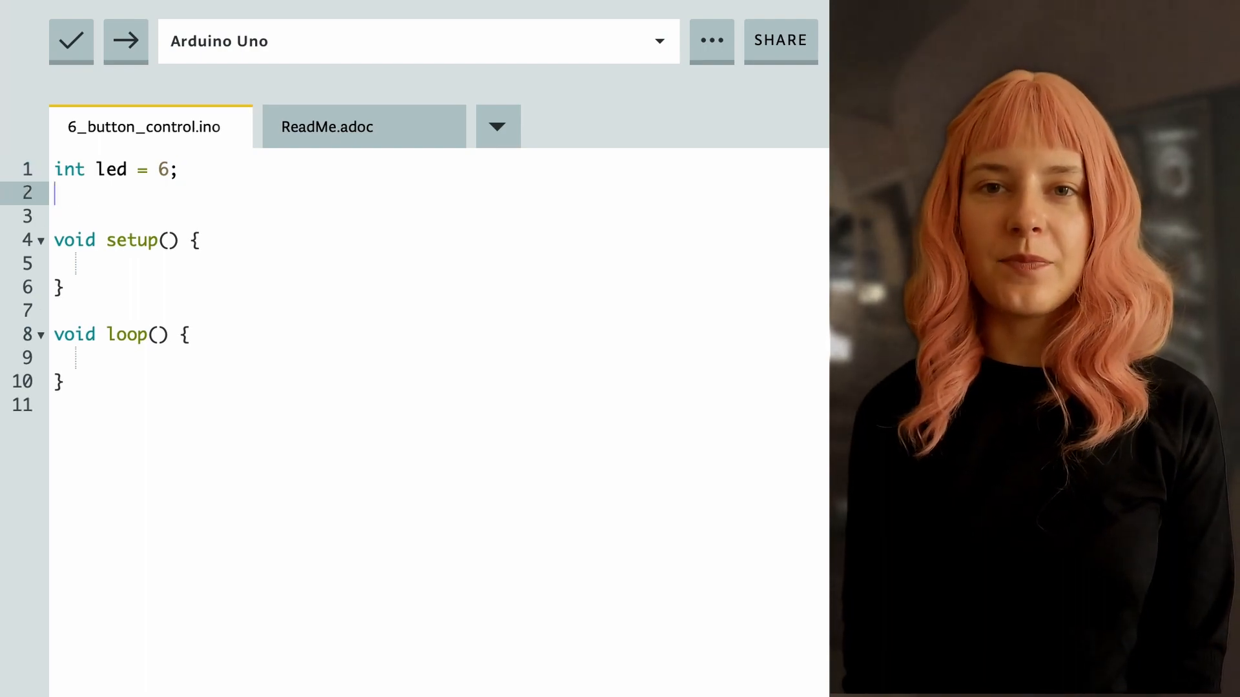
type("int")
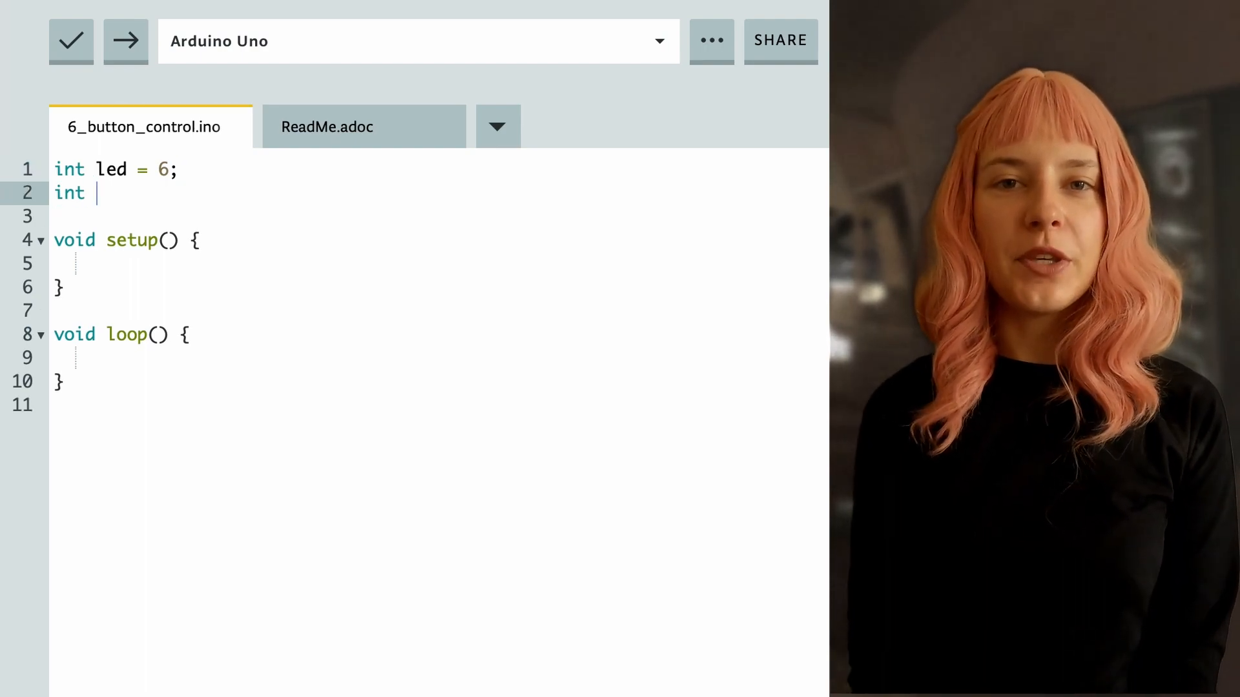
type("button =")
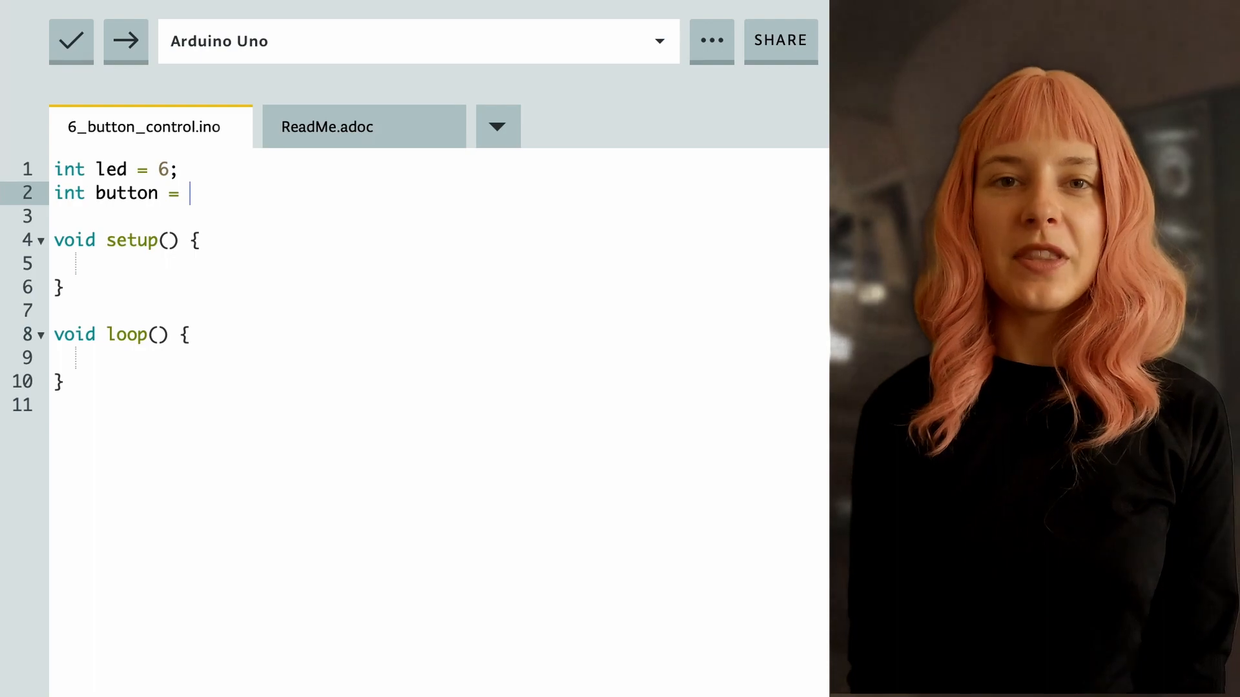
type("7;")
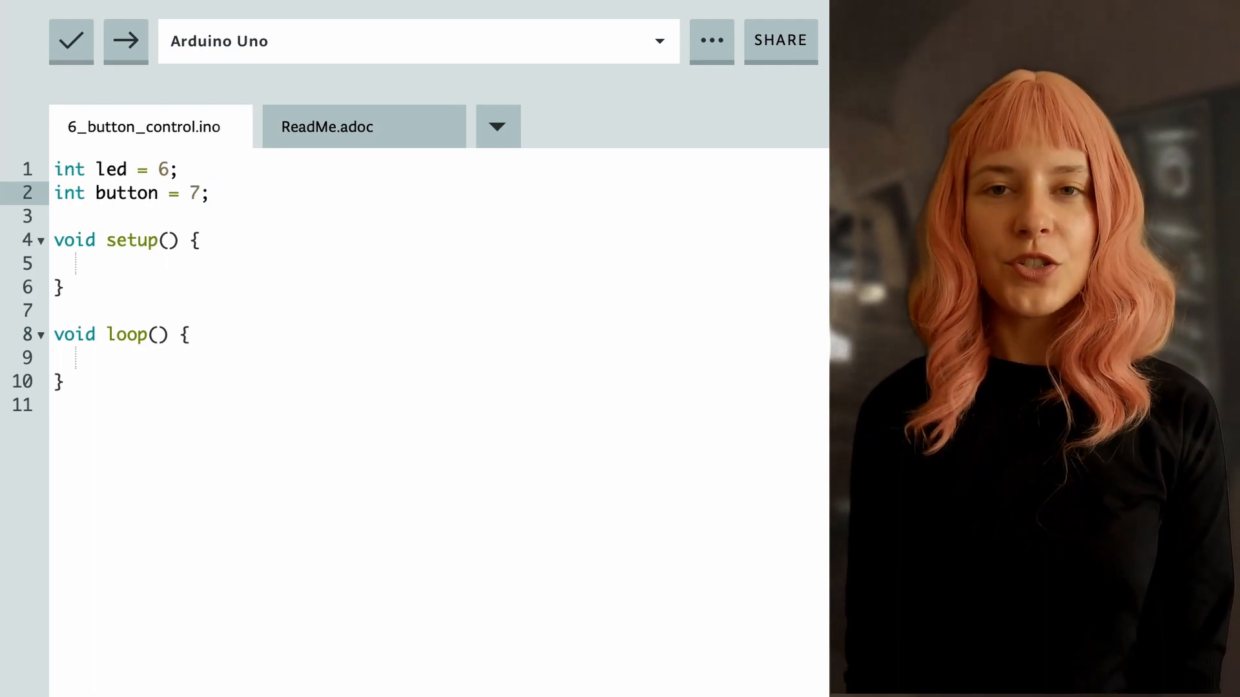
Declare int buttonVoltage initialised to LOW.
type("i")
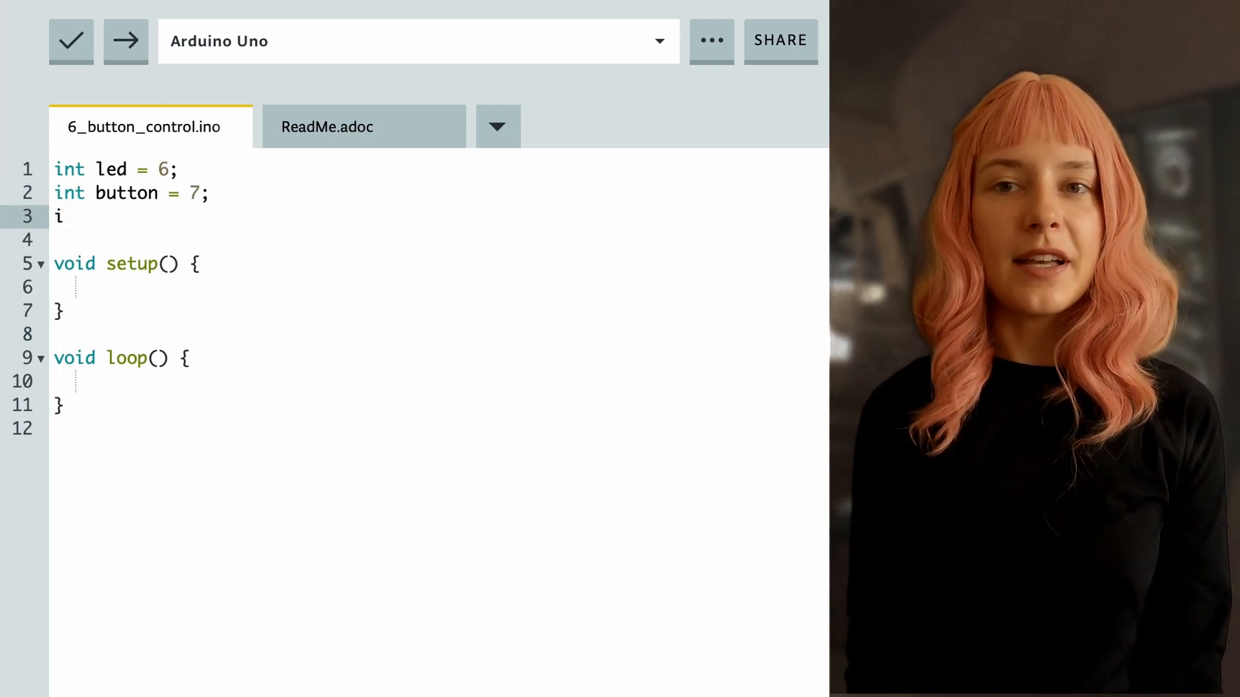
type("nt buttonVo")
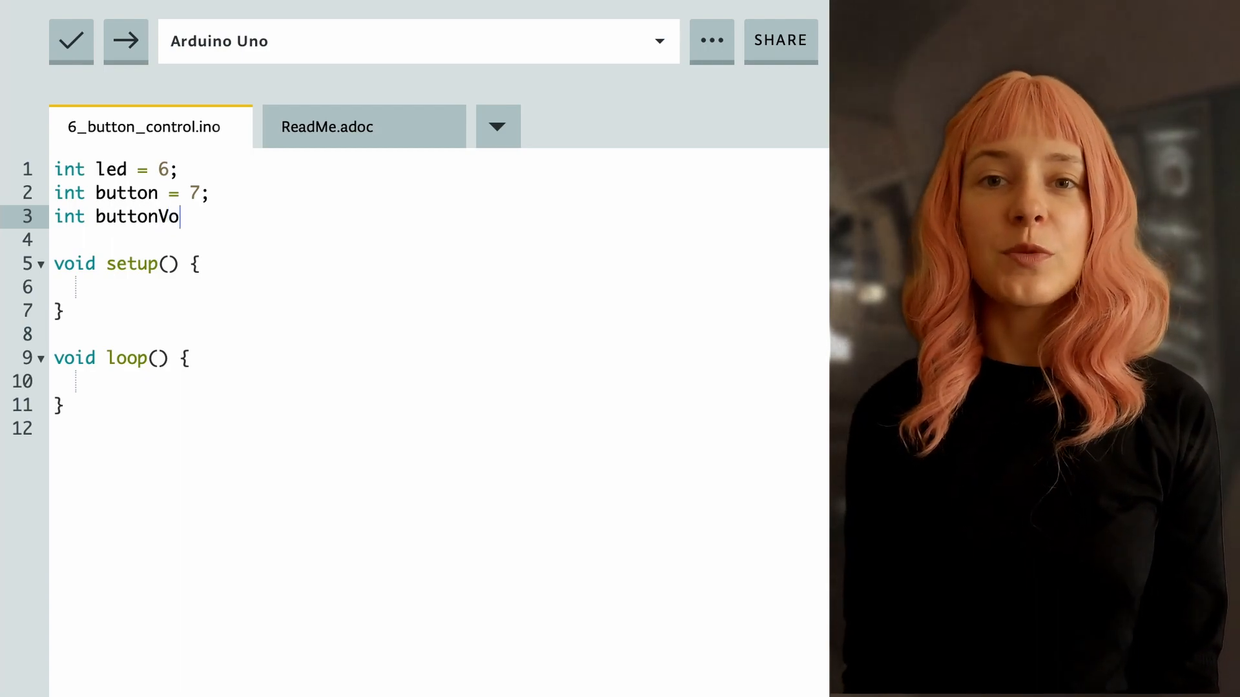
type("ltage =")
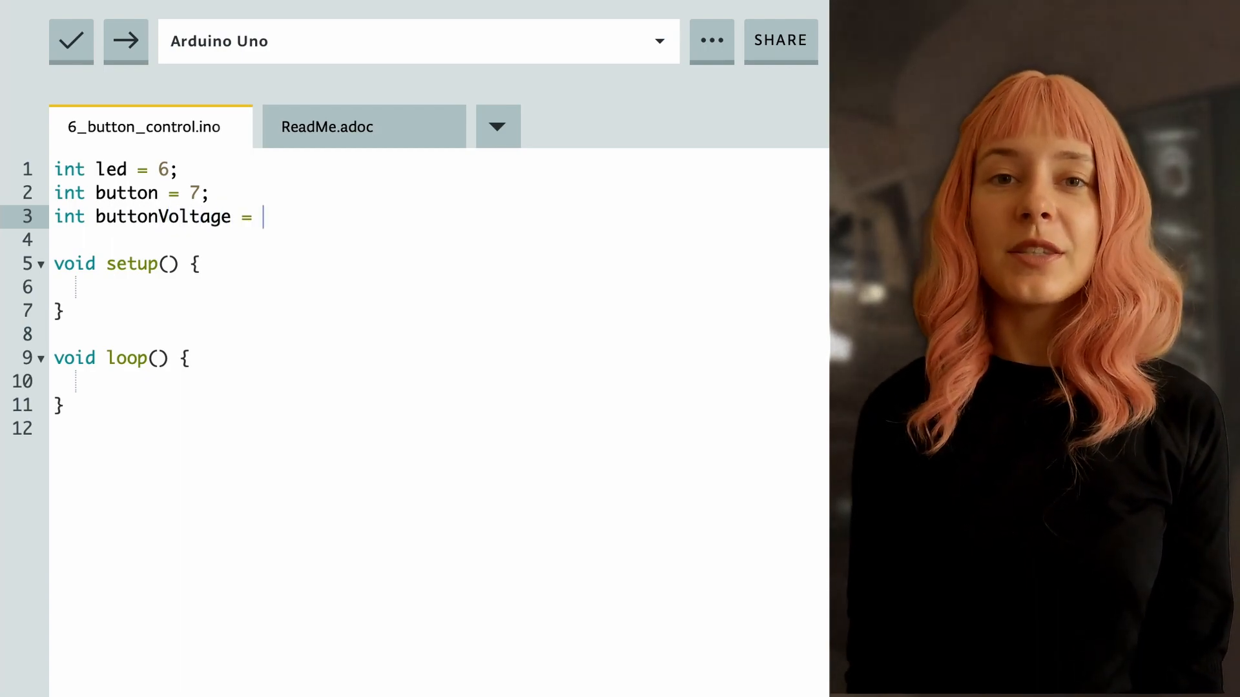
type("LOW;")
left_click(437, 286)
type("pinMod")
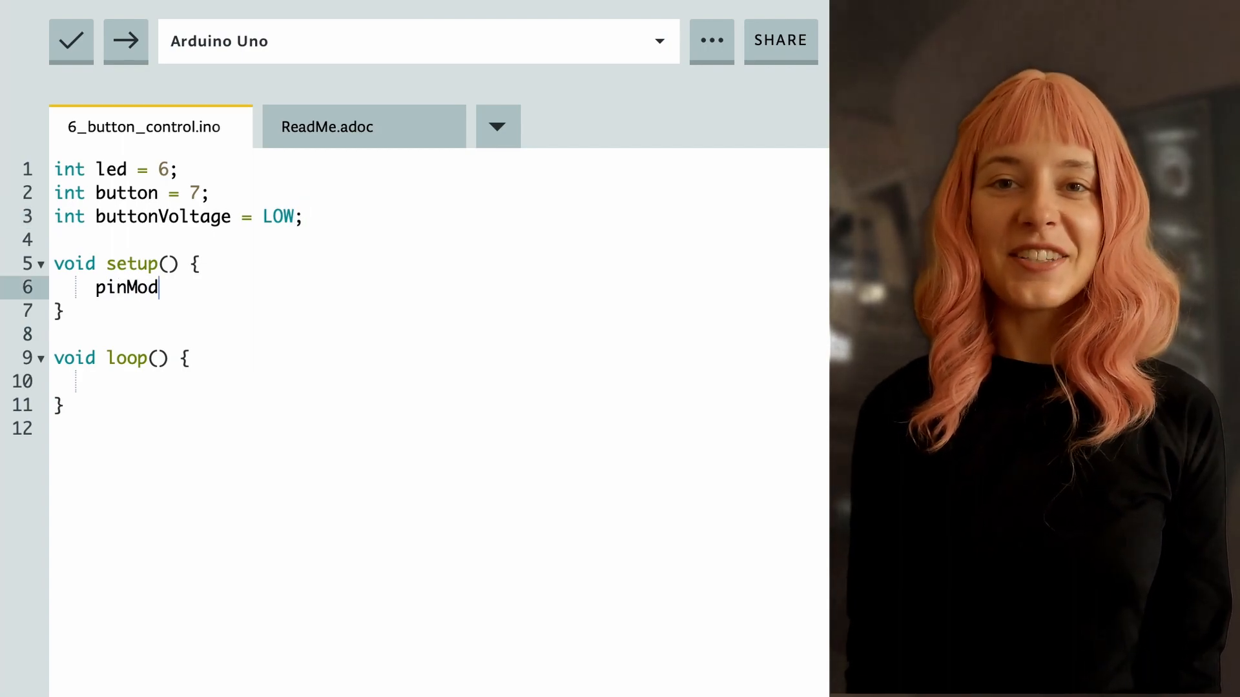
In setup(), write pinMode(led, OUTPUT) and pinMode(button, INPUT), then move into loop().
type("e(led)")
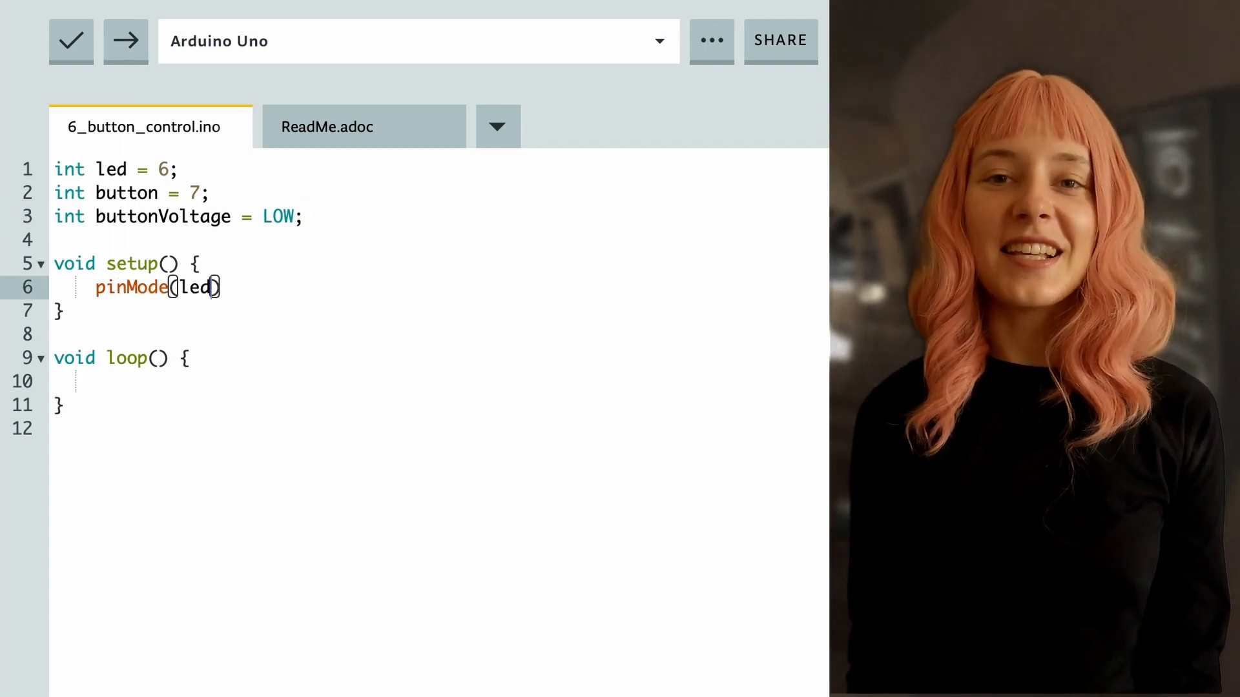
type(", OUTPUT")
type("pinMode")
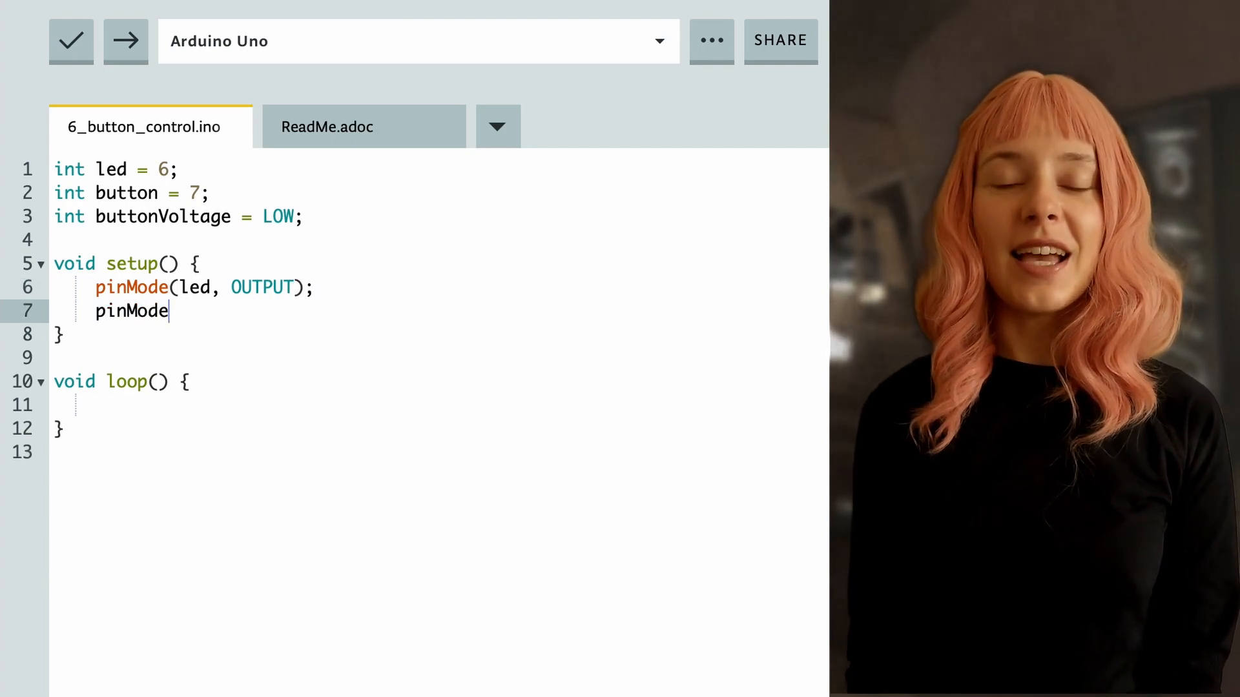
type("(button)")
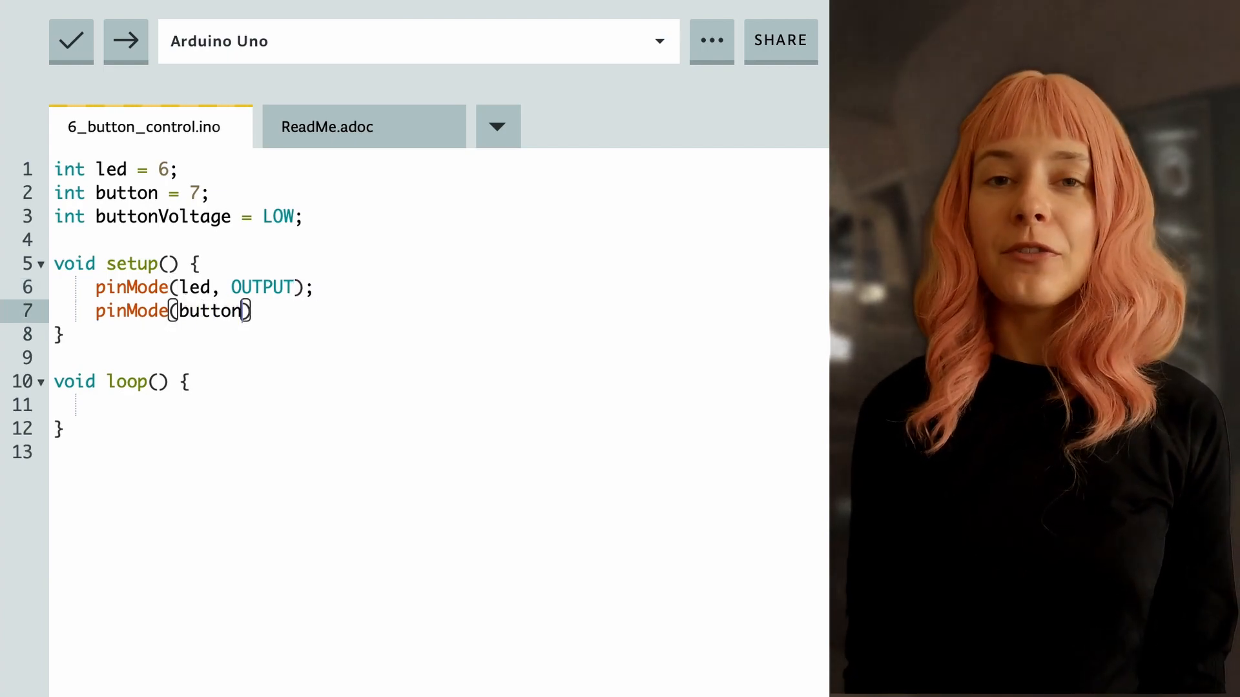
type(", INPUT);")
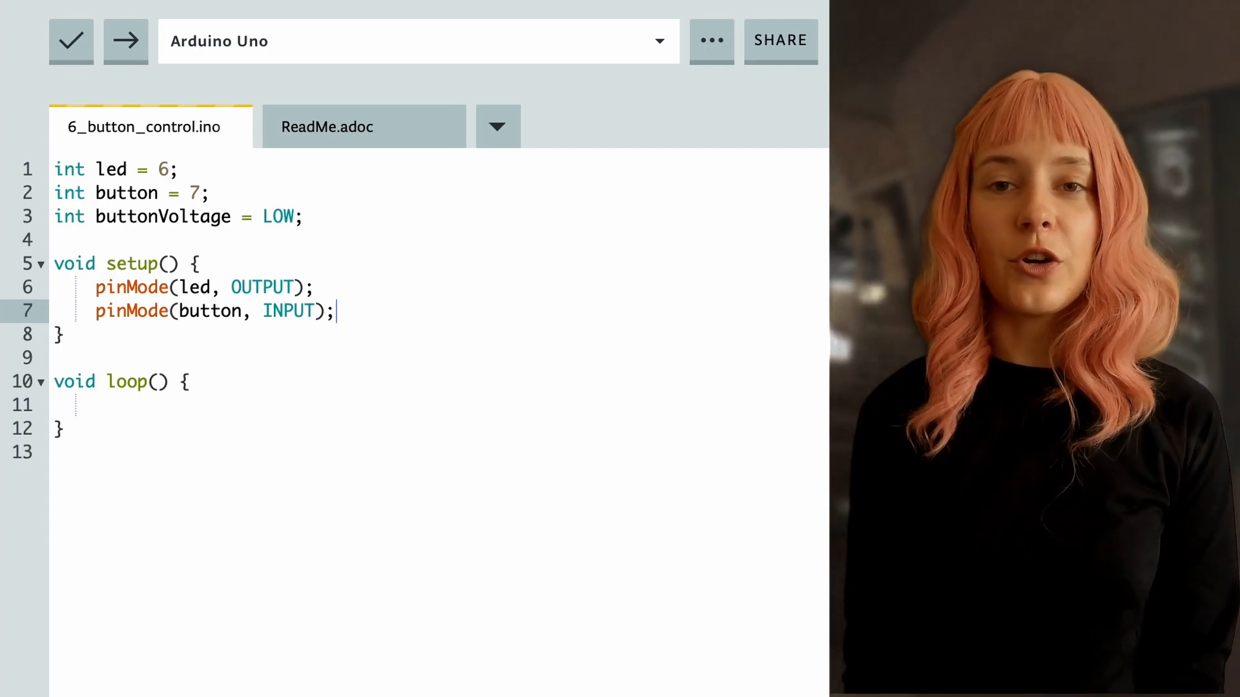
left_click(97, 404)
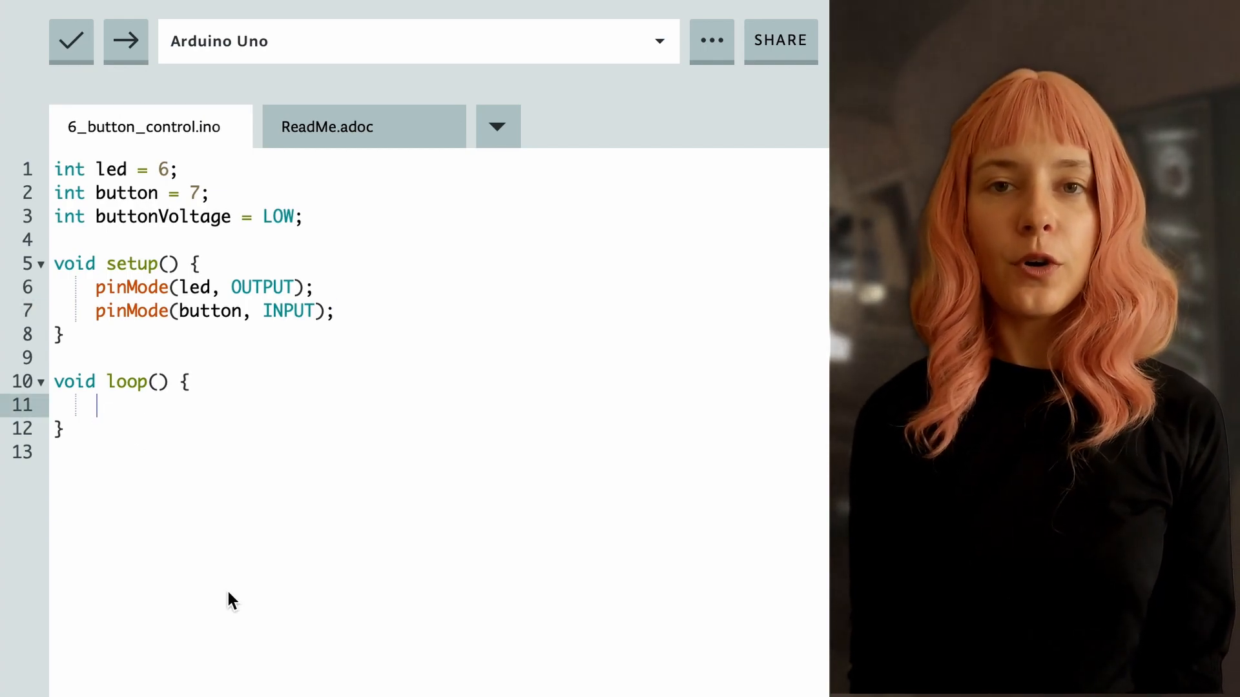
Read the button with buttonVoltage = digitalRead(button) and start if (buttonVoltage = HIGH) {.
type("buttonVo")
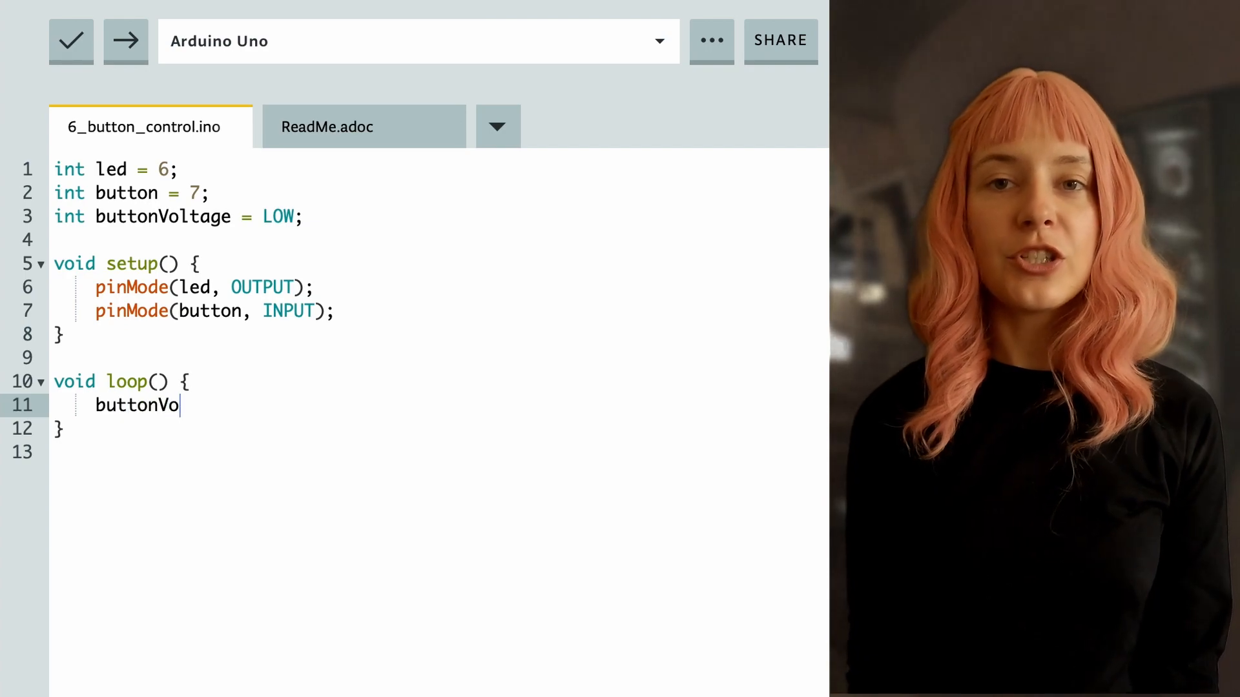
type("ltage = digit")
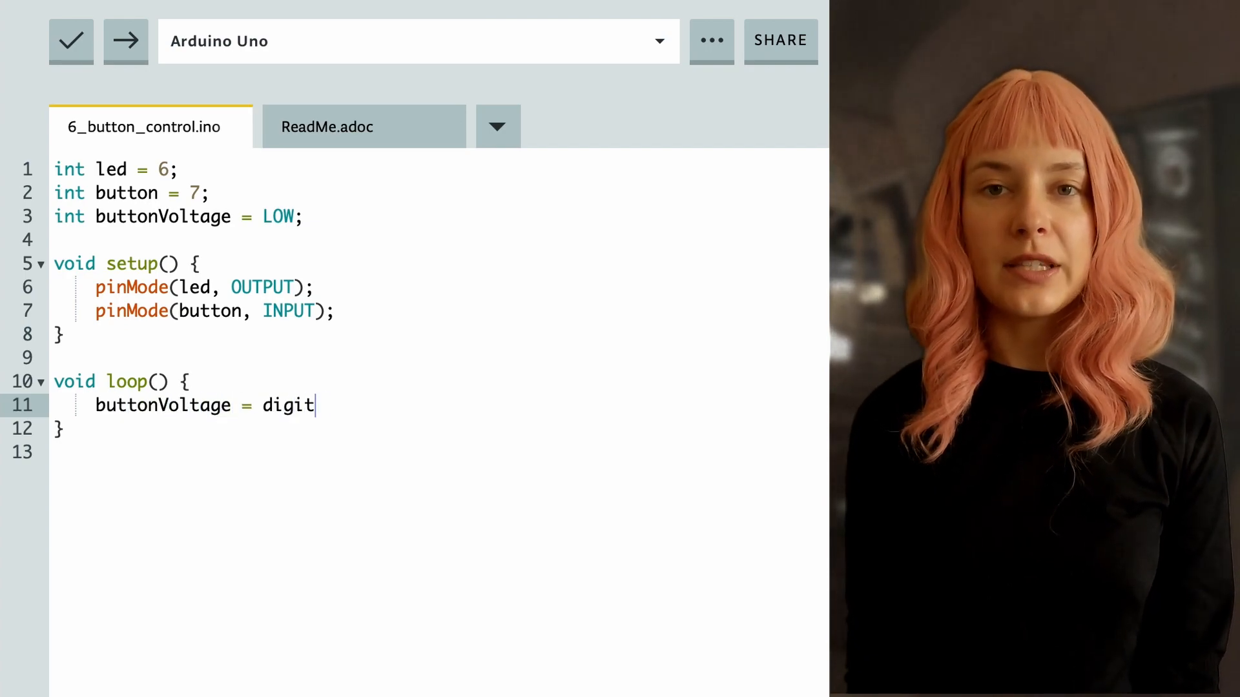
type("alRead()")
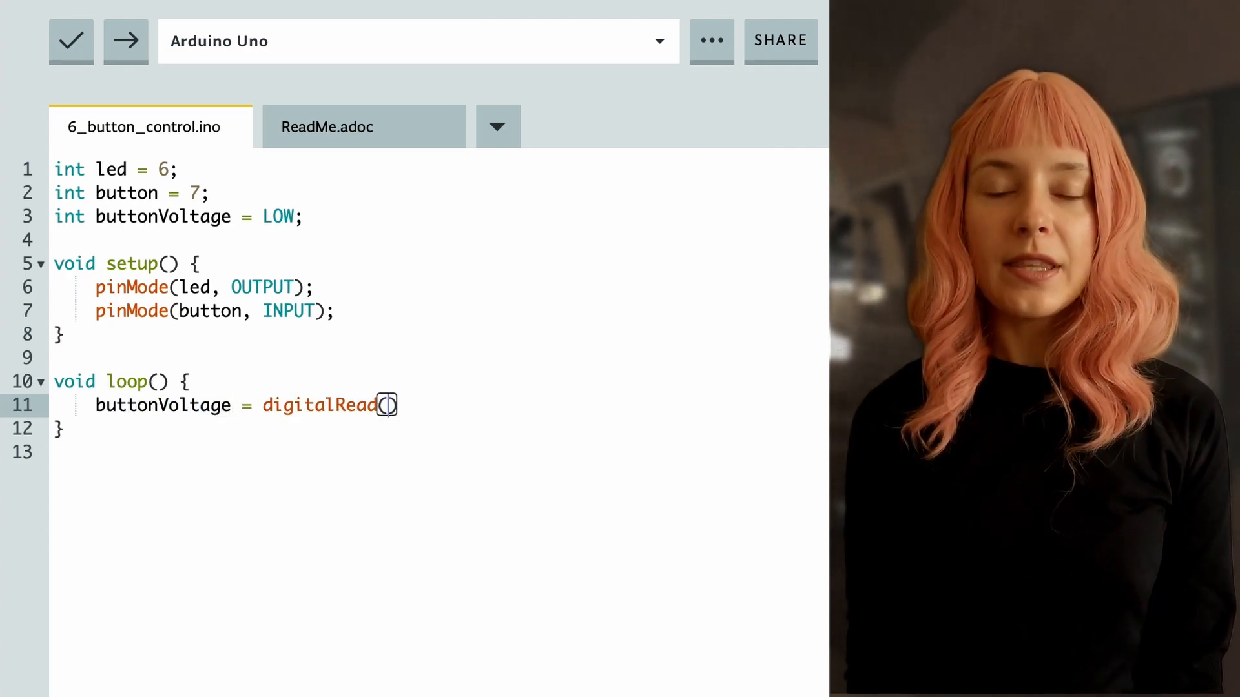
type("button);")
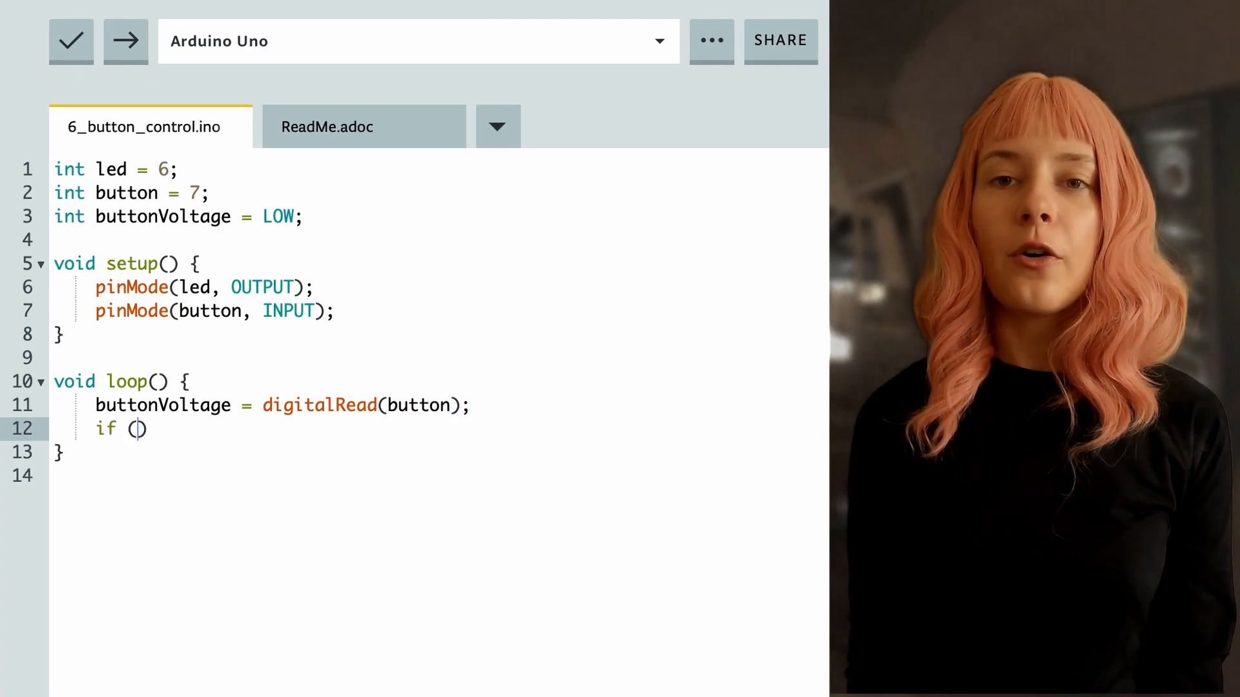
type("buttonVolta")
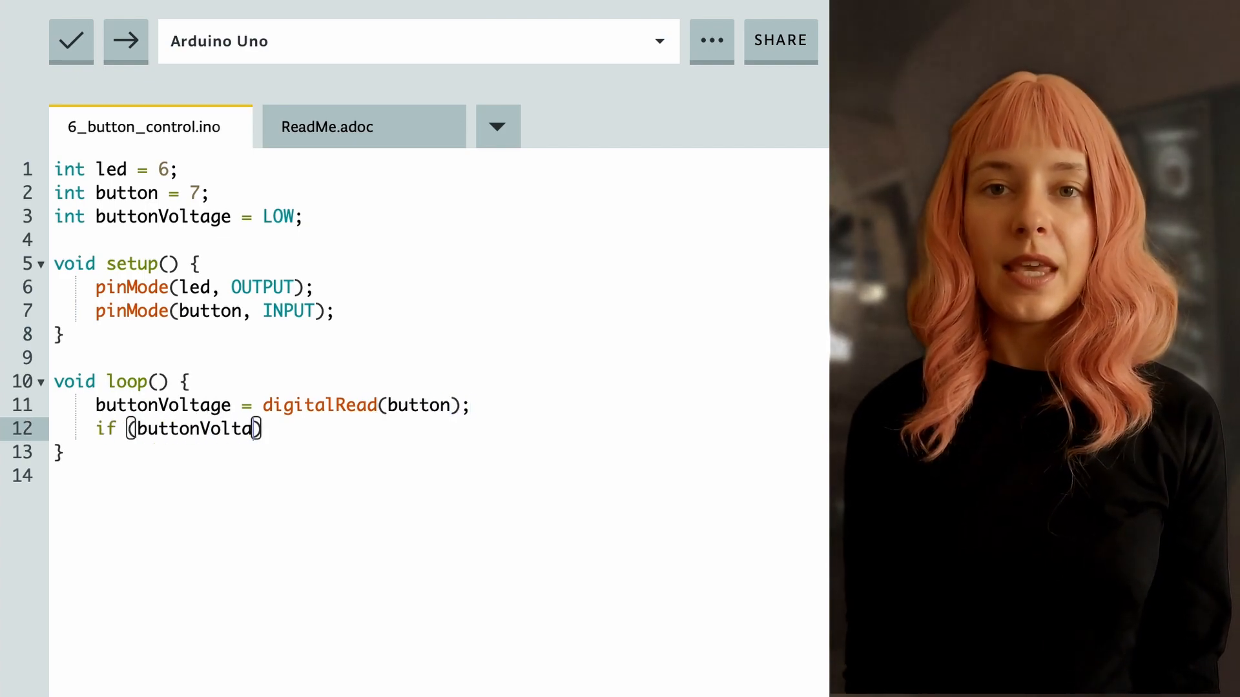
type("= HIGH){")
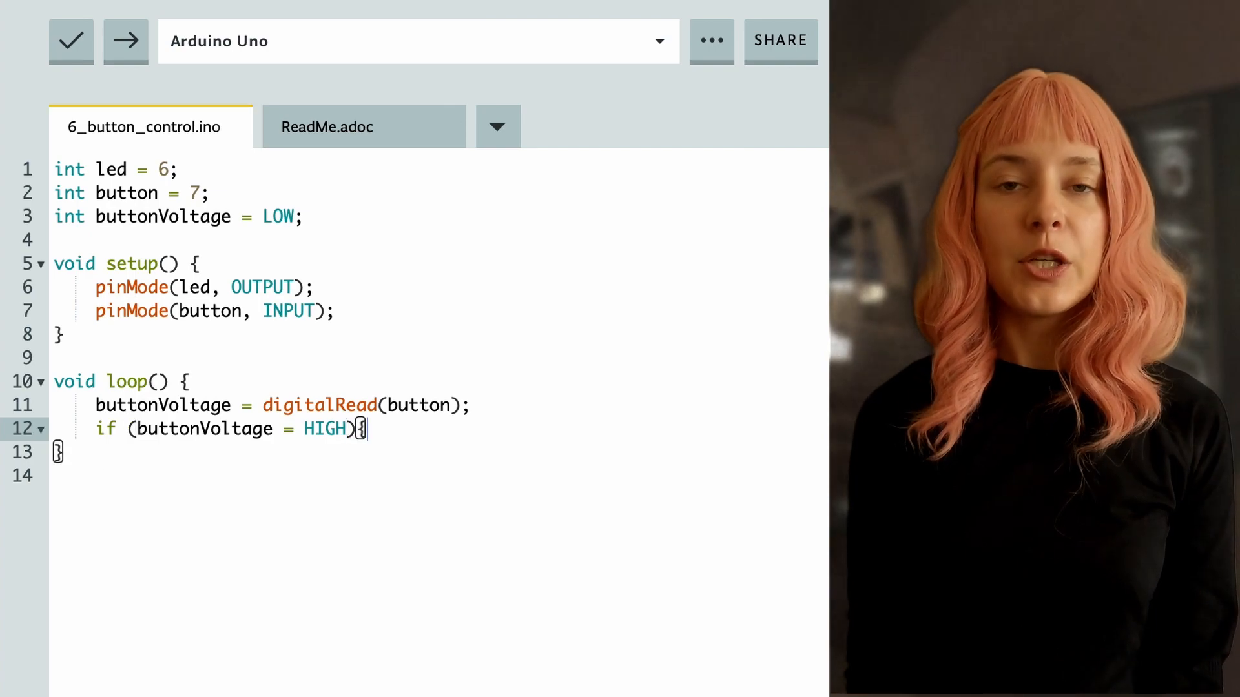
Inside the if, write digitalWrite(led, HIGH); delay(5000); digitalWrite(led, LOW);.
type("digitalWrite")
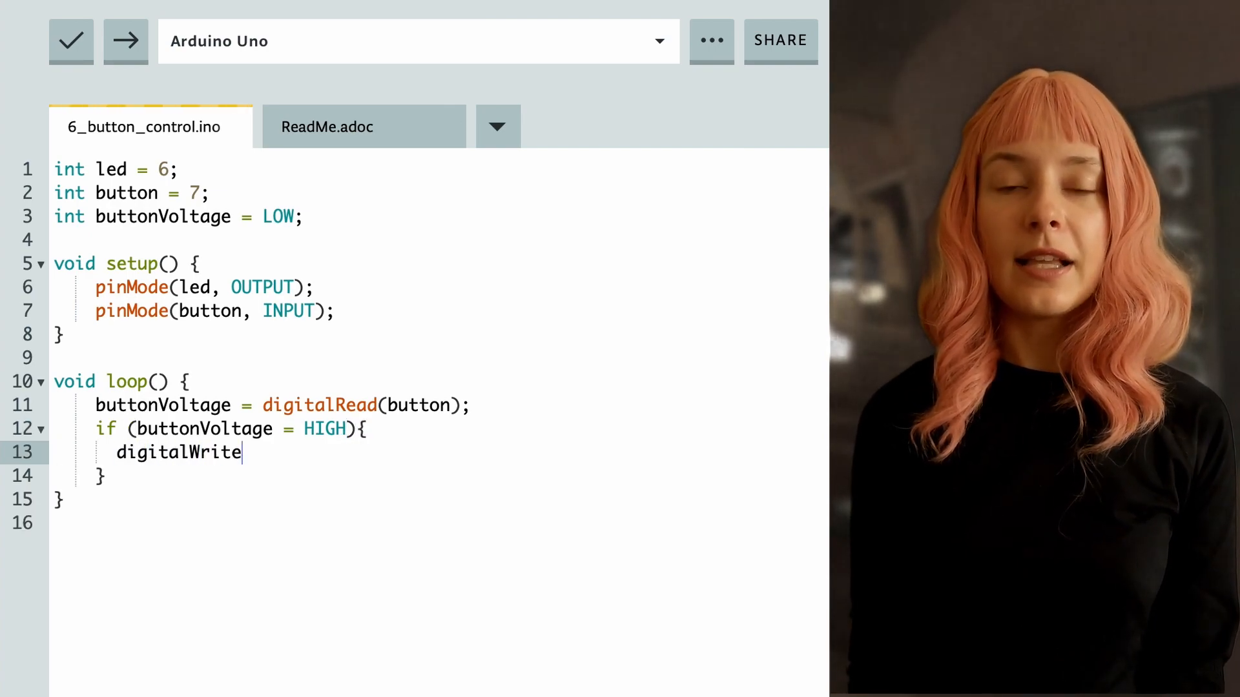
type("(led, HIGH)")
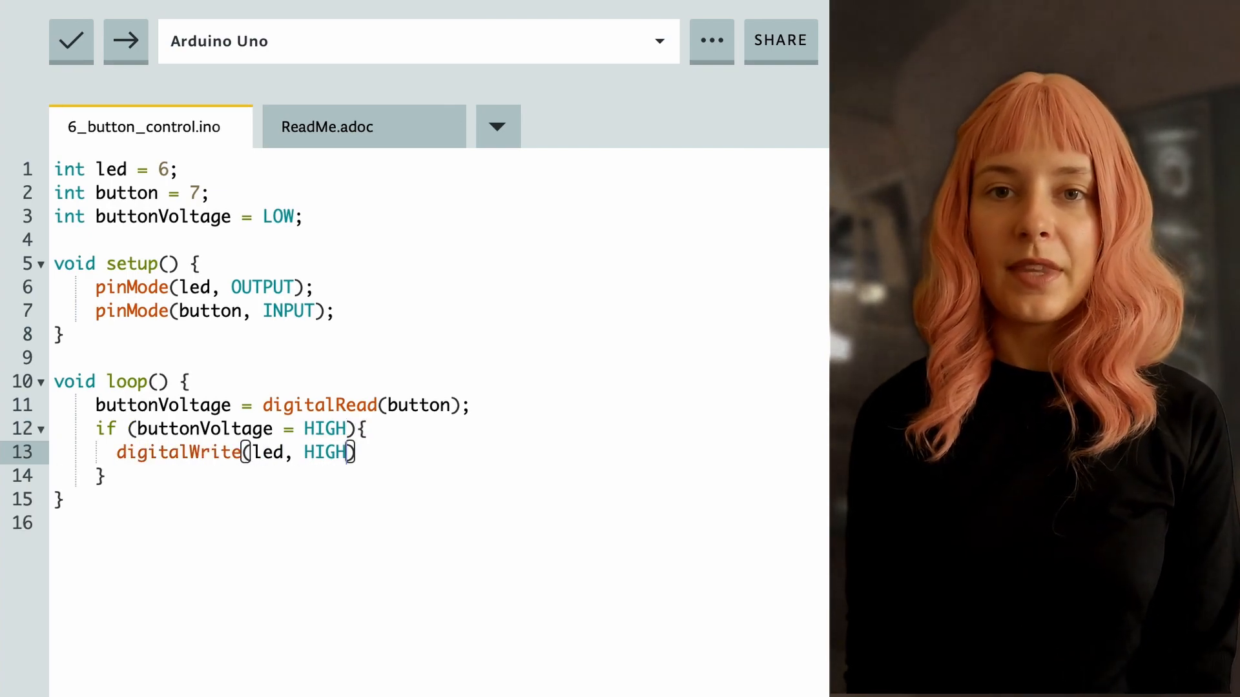
type(";")
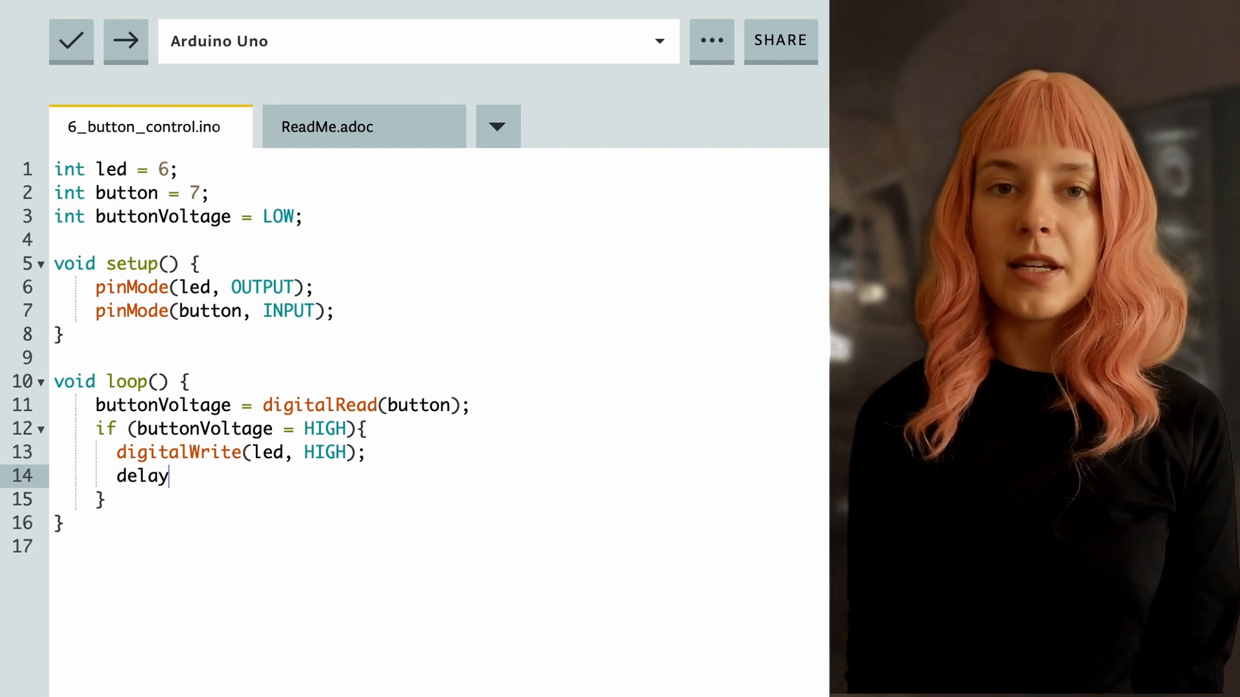
type("(5000);")
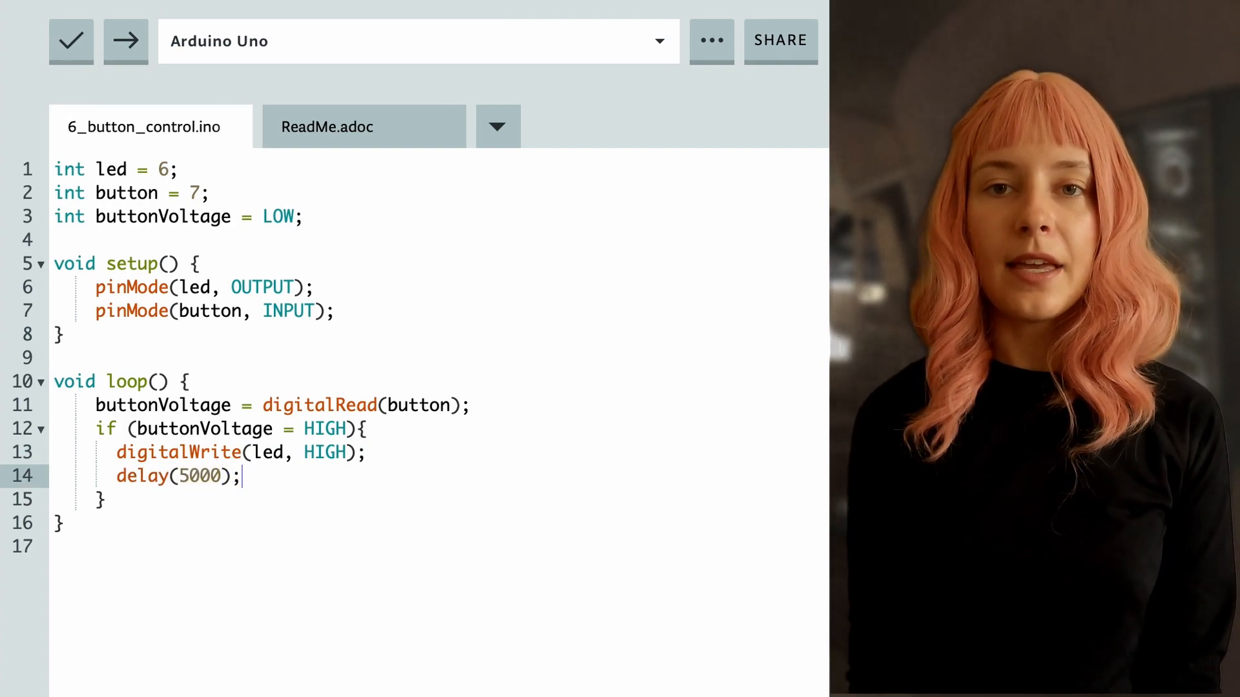
type("digitalWr")
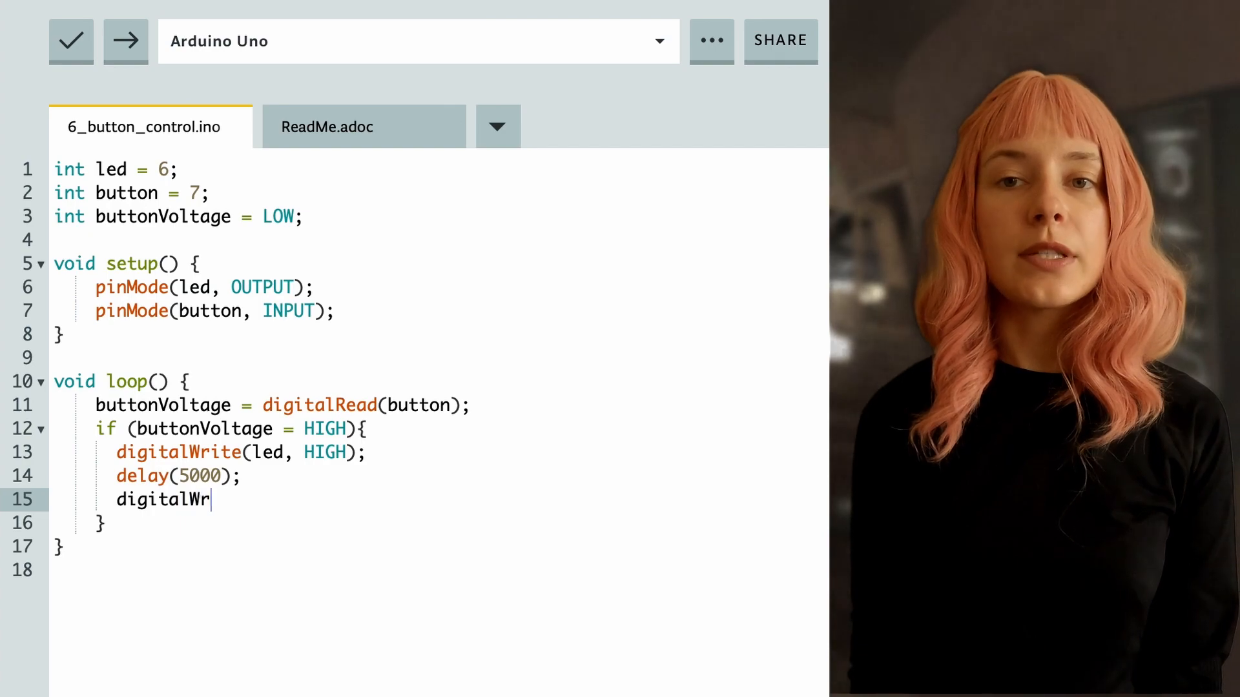
type("ite(led, LOW)")
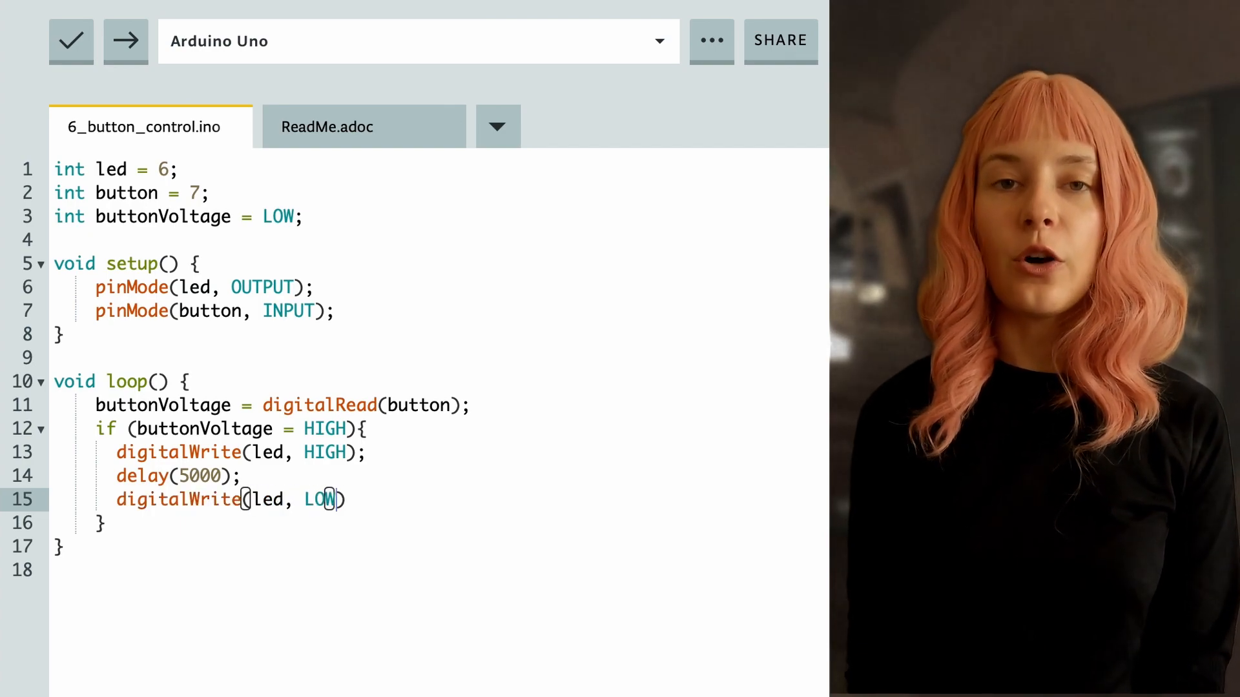
type(");")
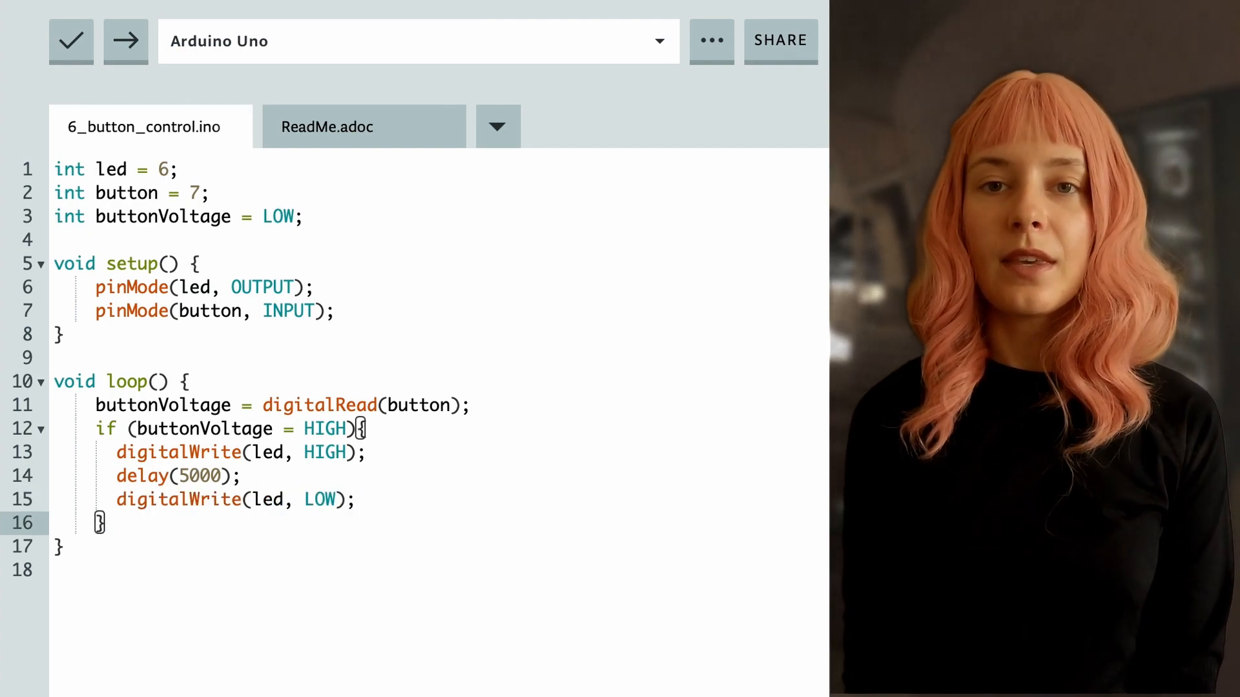
Write else { digitalWrite(led, LOW) after the if block.
type("else {")
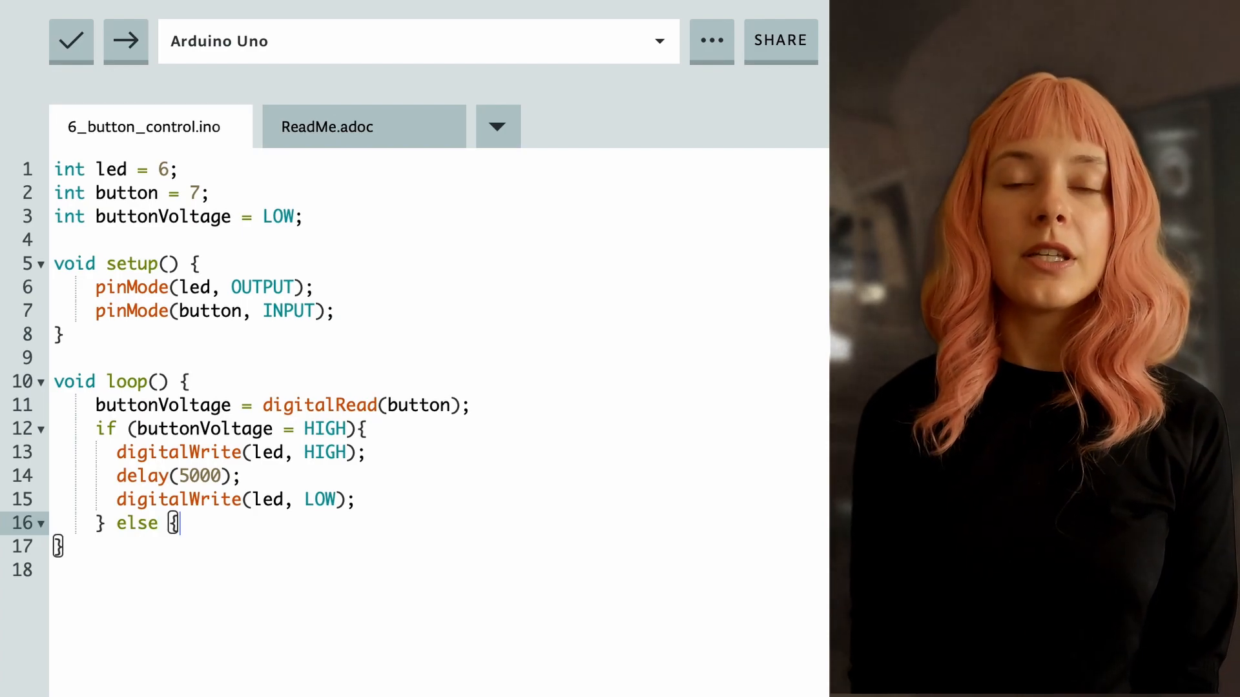
type("digit")
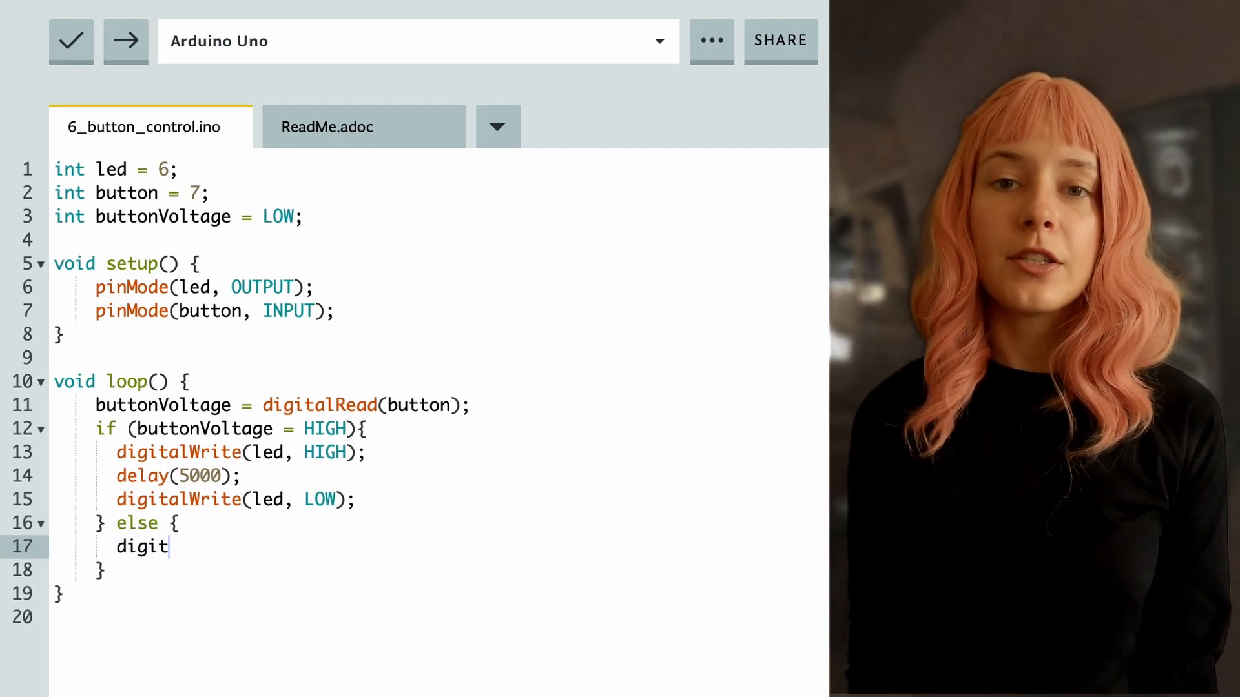
type("alWrite")
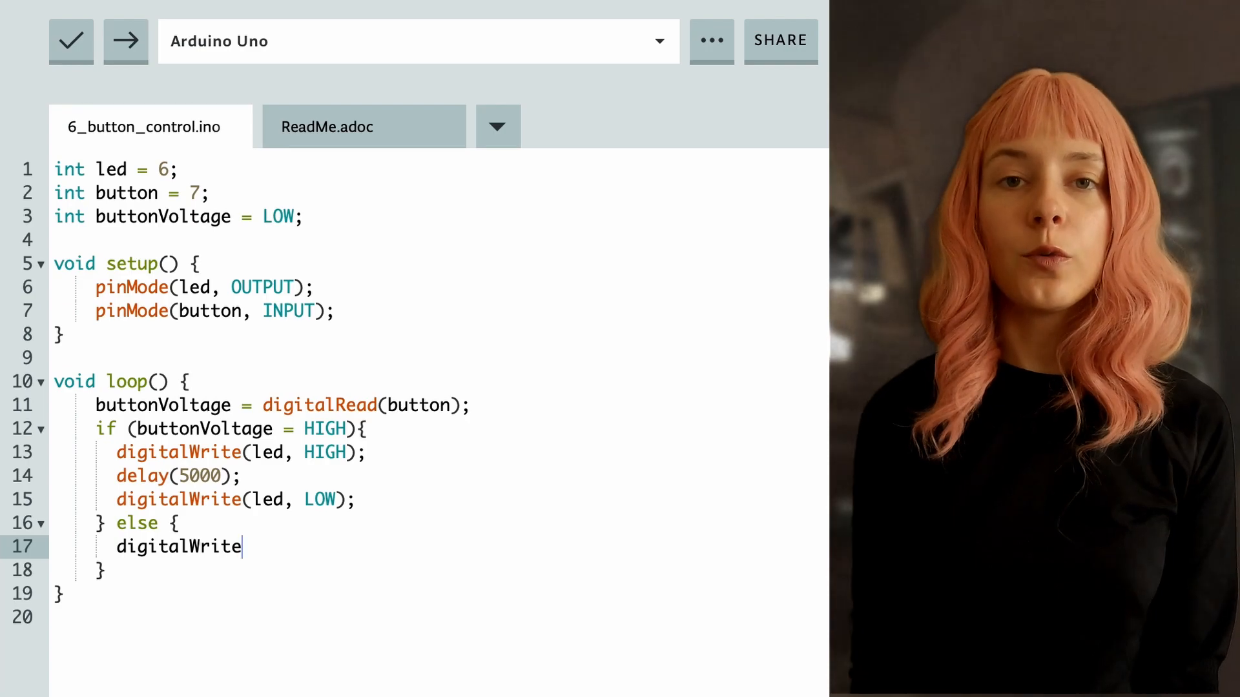
type("(led, LOW)")
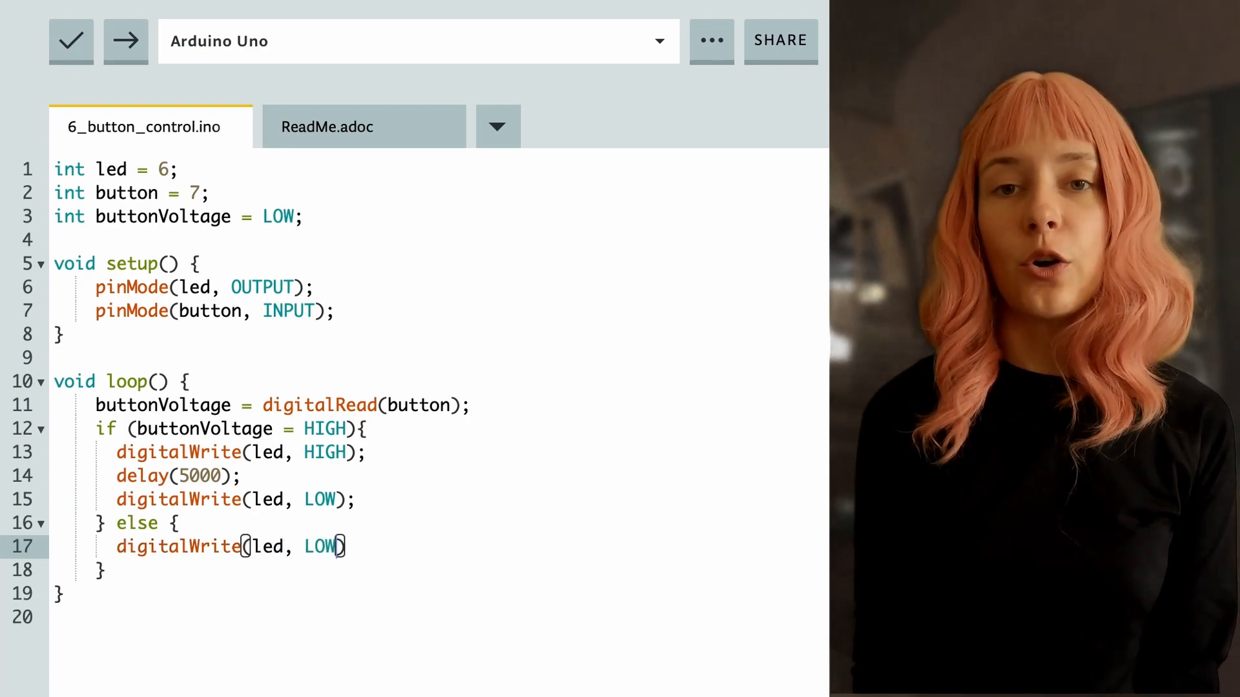
mouse_move(125, 41)
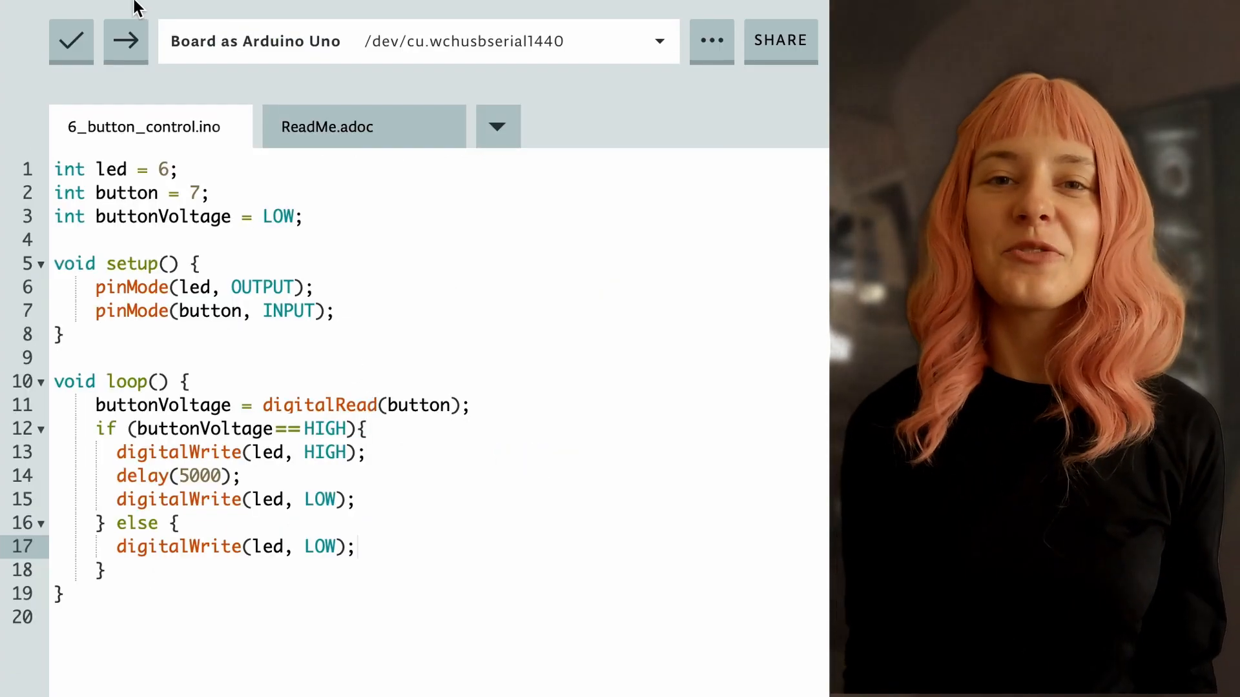
Upload the corrected sketch to the connected Arduino Uno.
left_click(125, 41)
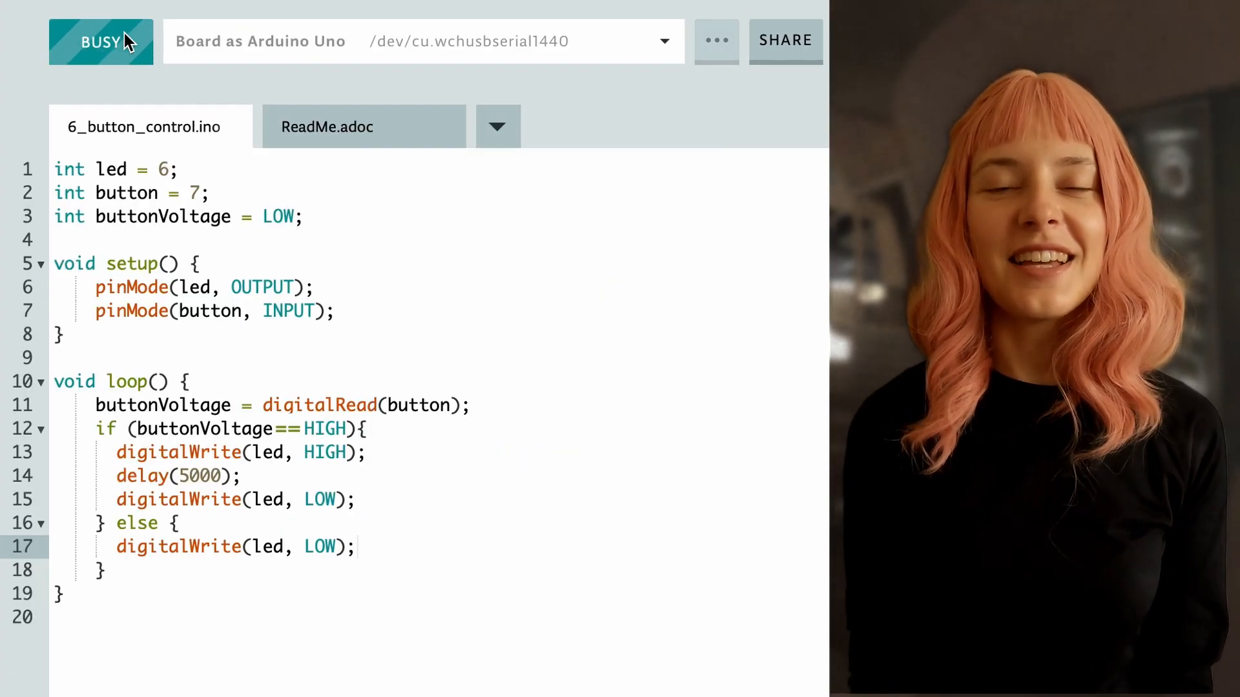